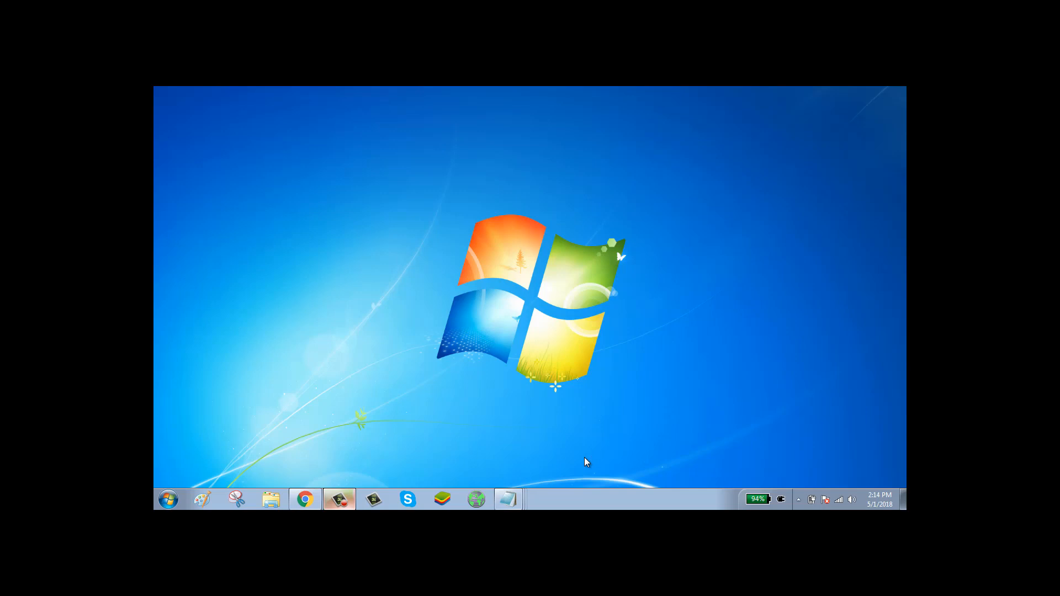
mouse_move(339, 406)
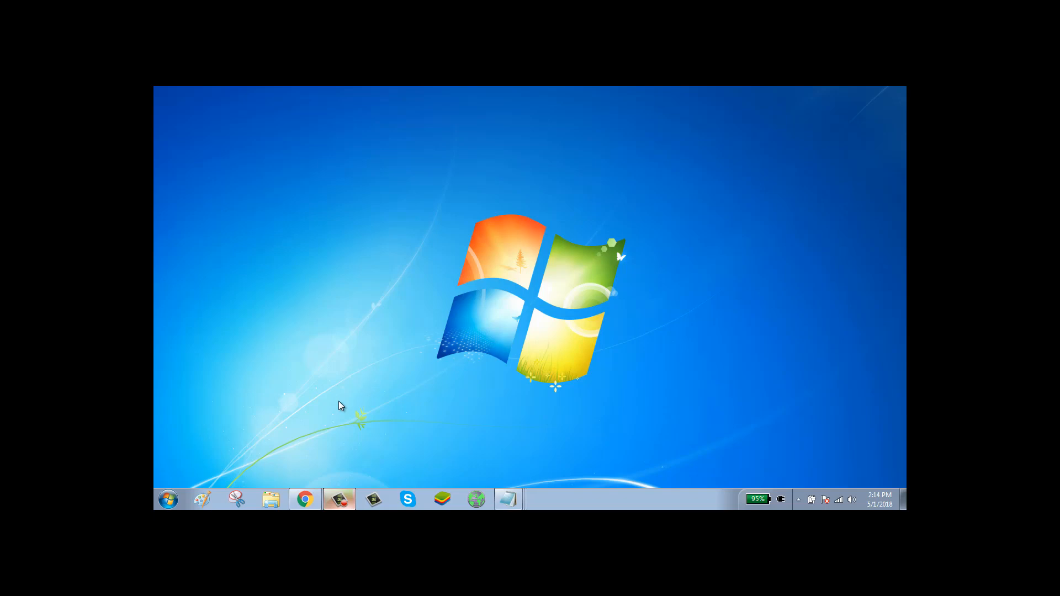
Load angel.co in a new Chrome incognito window
left_click(304, 499)
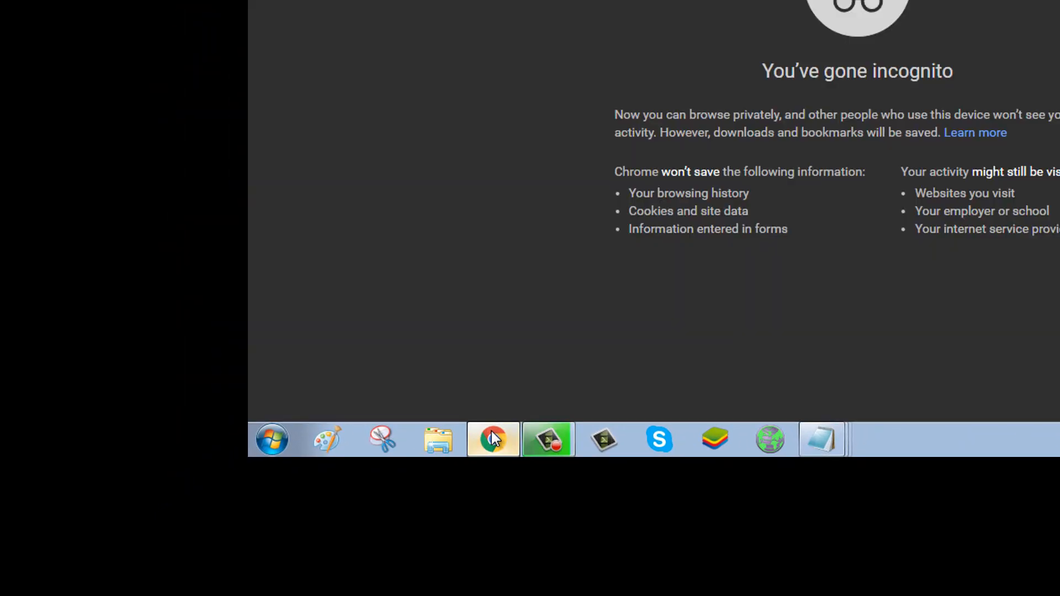
type("aol.com")
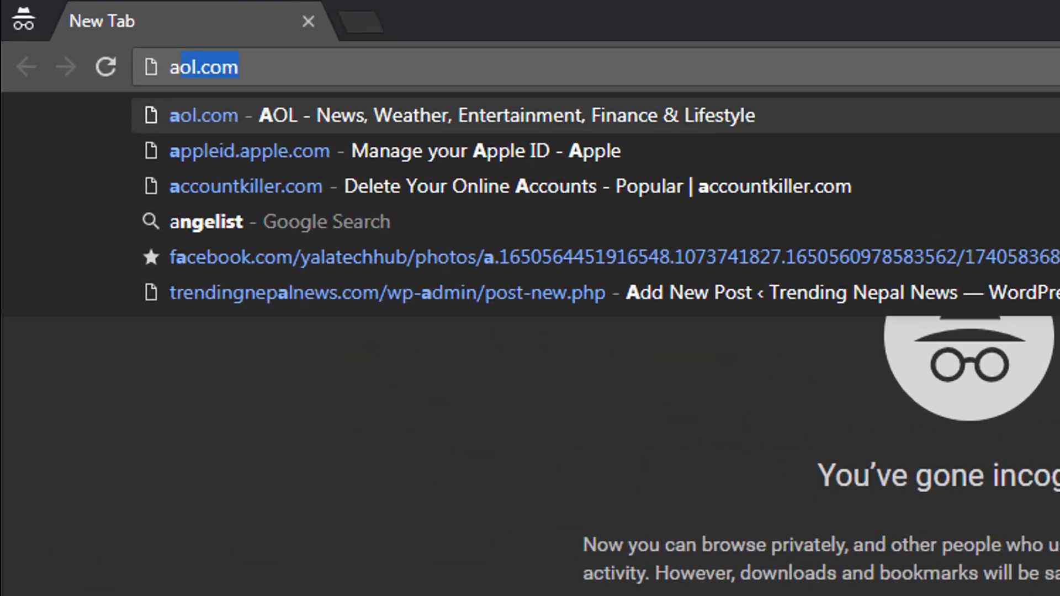
type("angel.co")
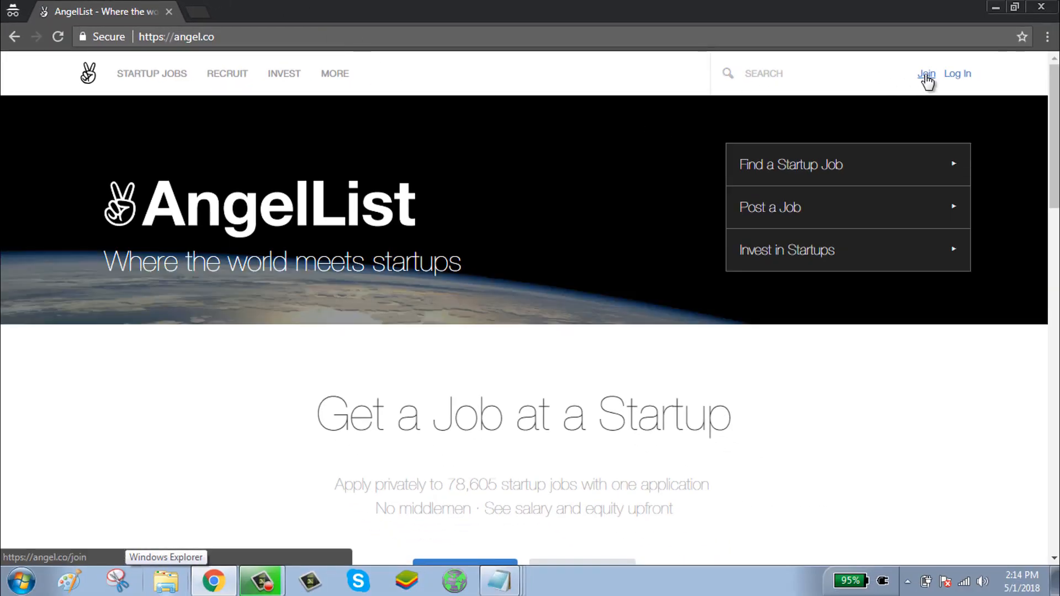
Sign up for an AngelList account with a full name, an autofilled email and a password
left_click(925, 73)
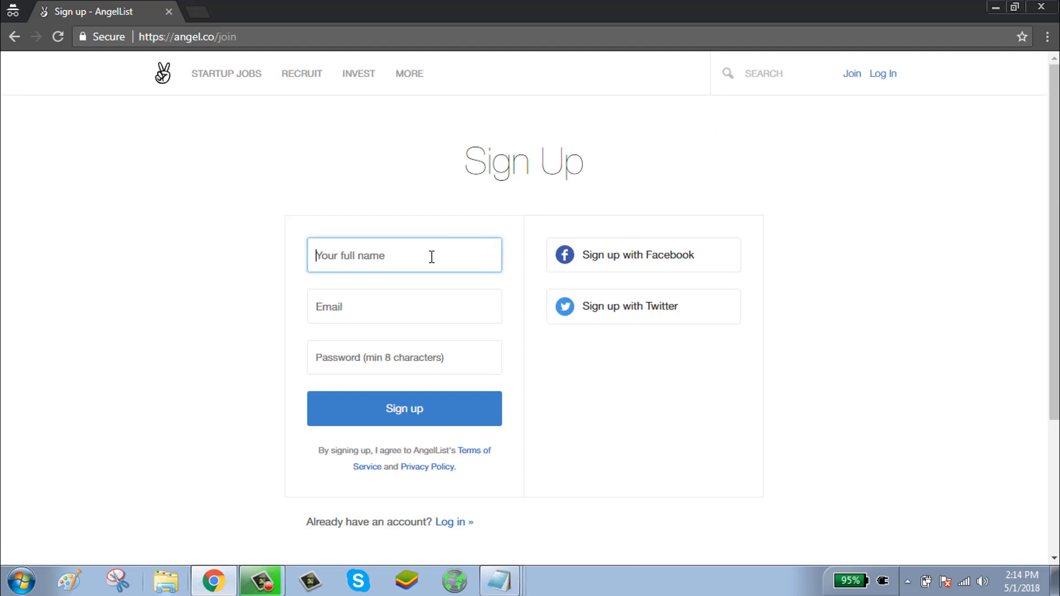
type("table honey")
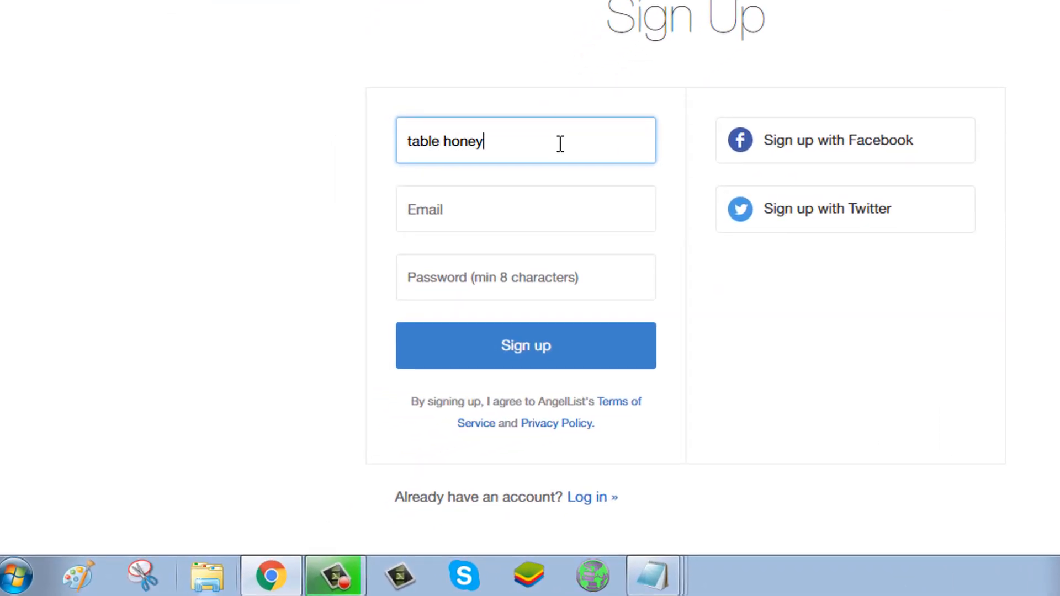
left_click(525, 208)
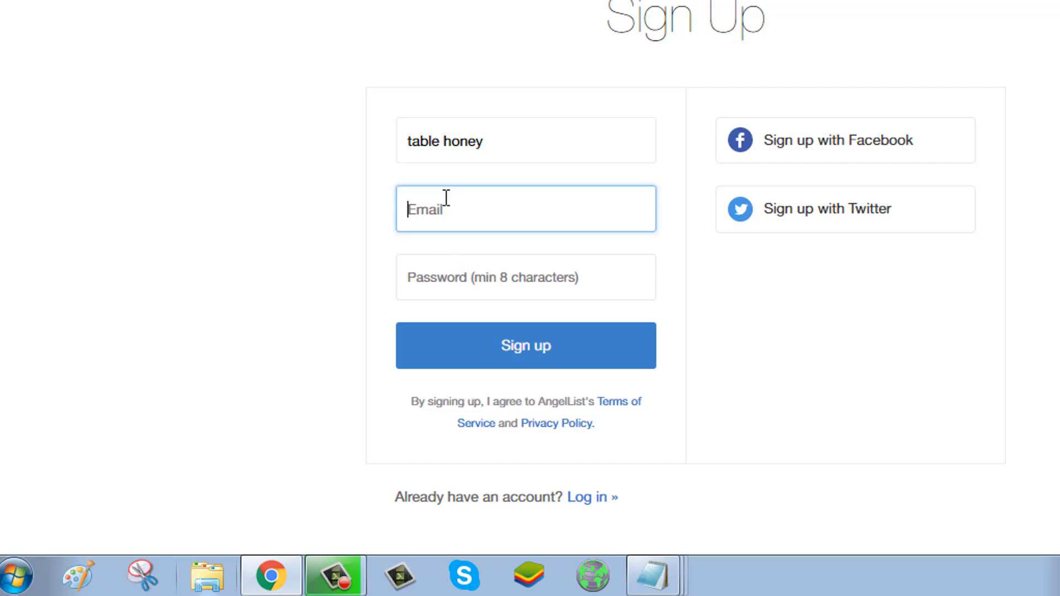
type("table")
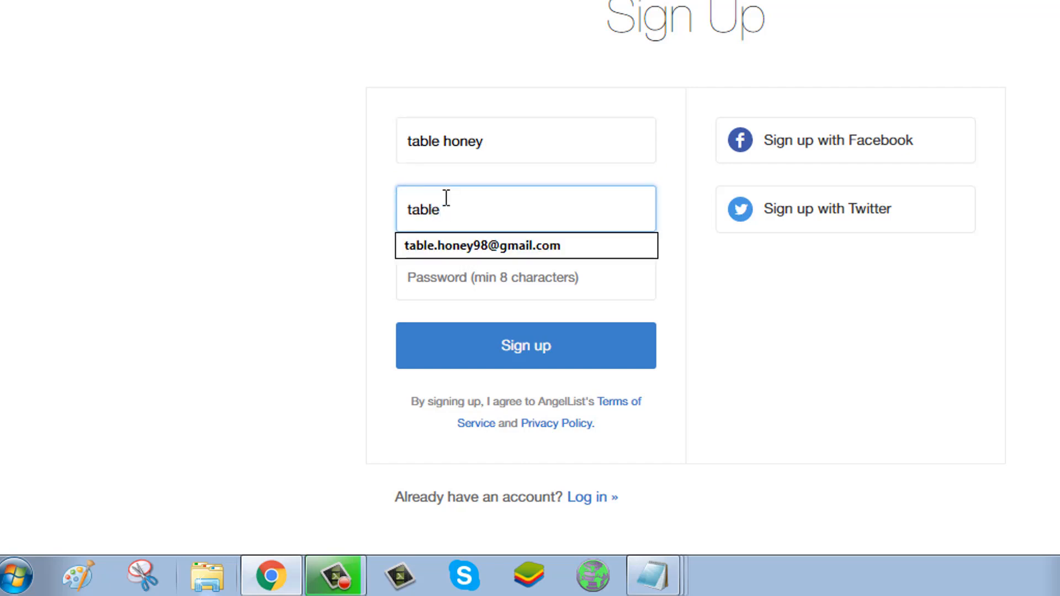
left_click(481, 245)
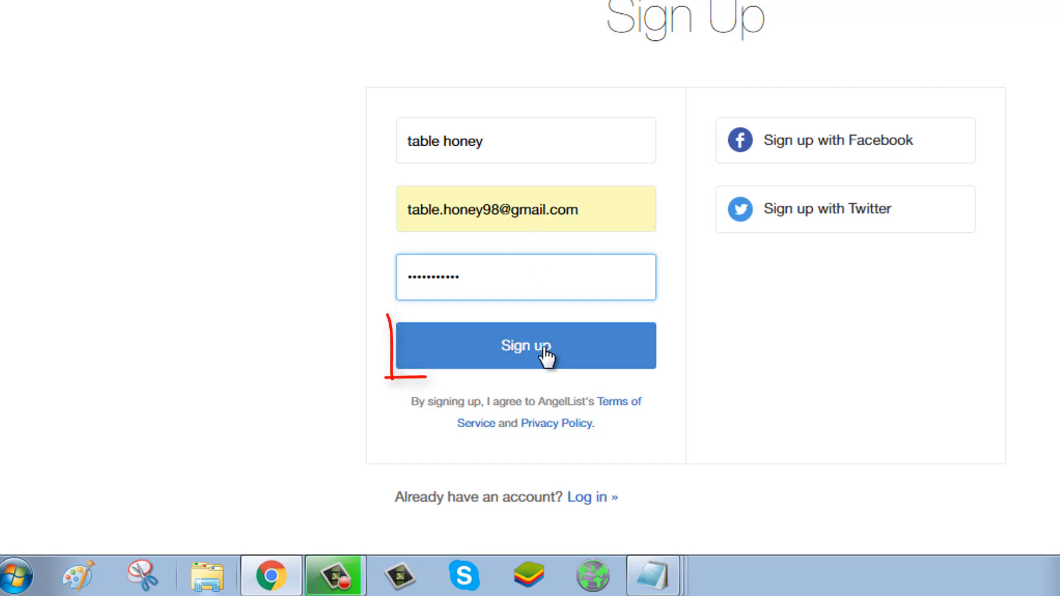
left_click(525, 345)
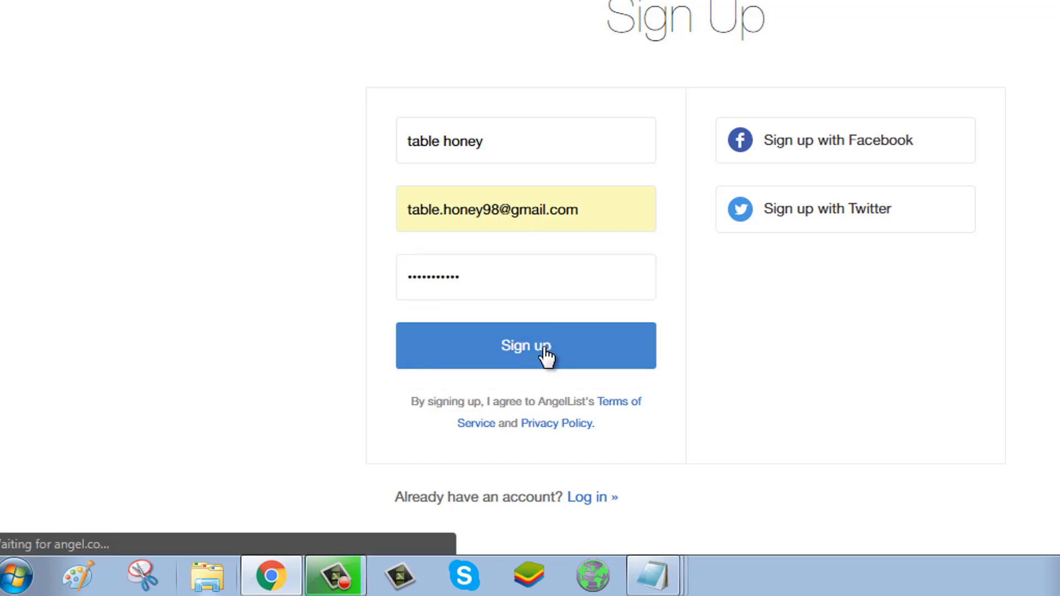
left_click(525, 345)
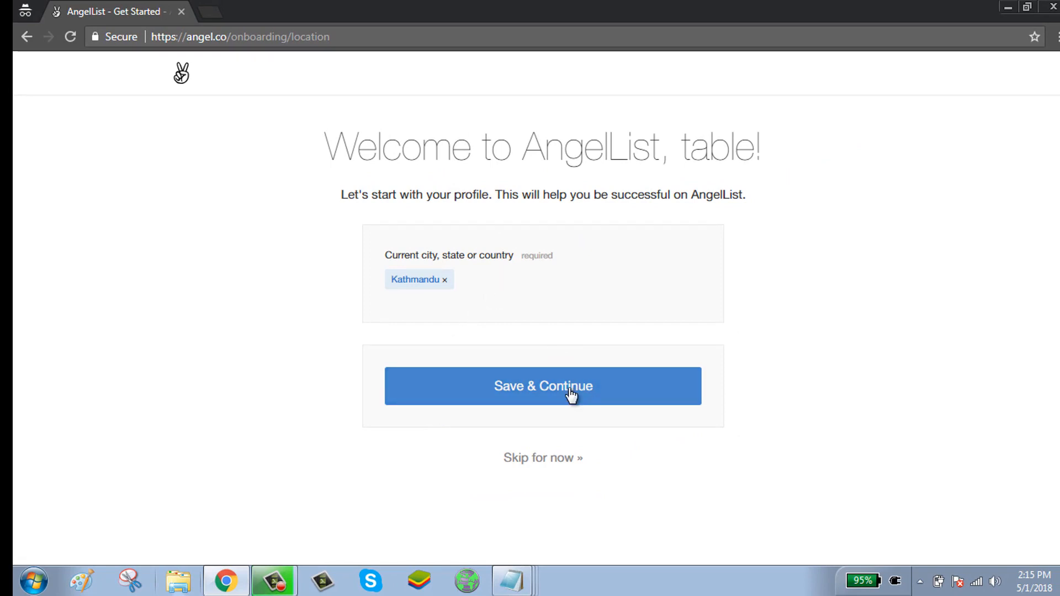
Save Kathmandu as the location and continue onboarding
left_click(543, 386)
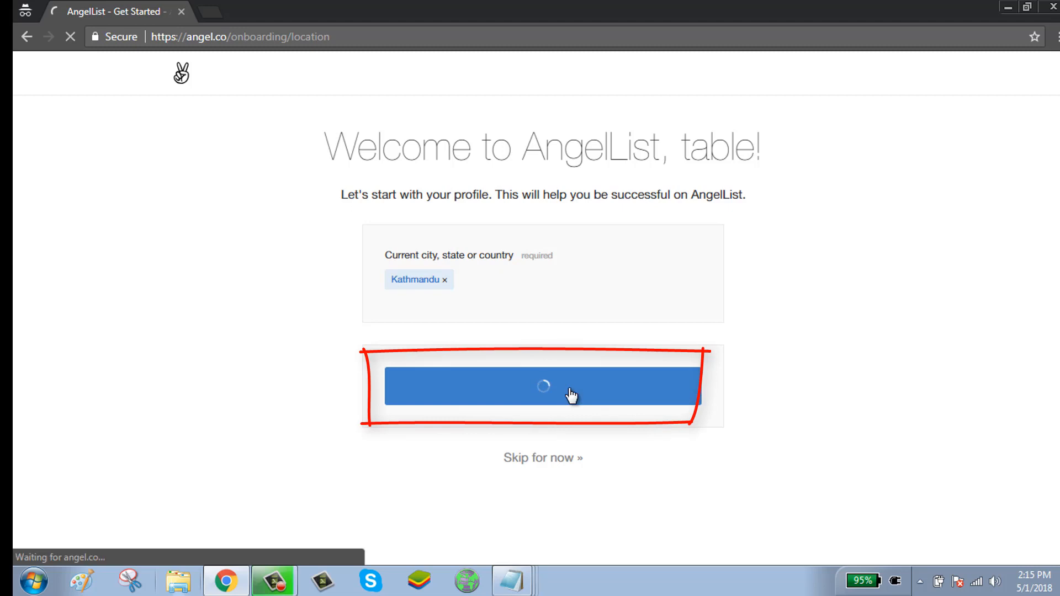
left_click(542, 386)
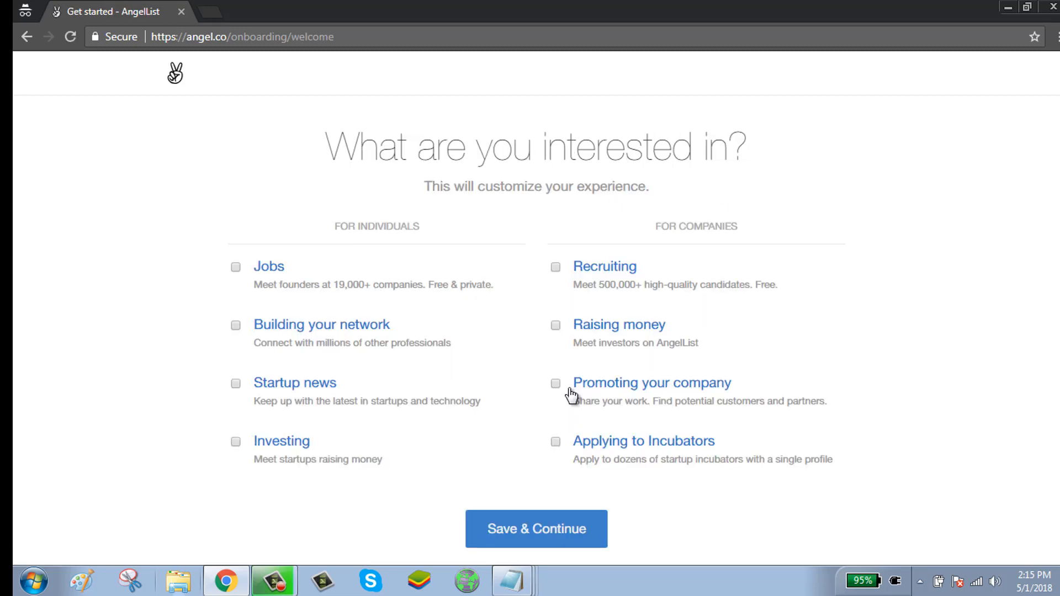
scroll("down", 3)
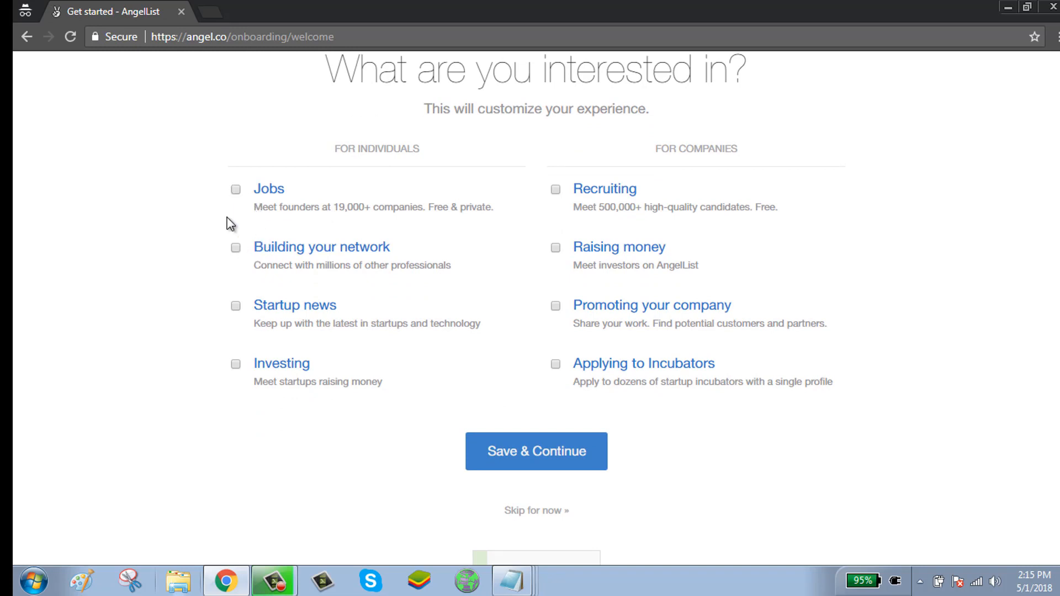
Choose Jobs and Building your network as interests, and answer not looking for a job
left_click(235, 188)
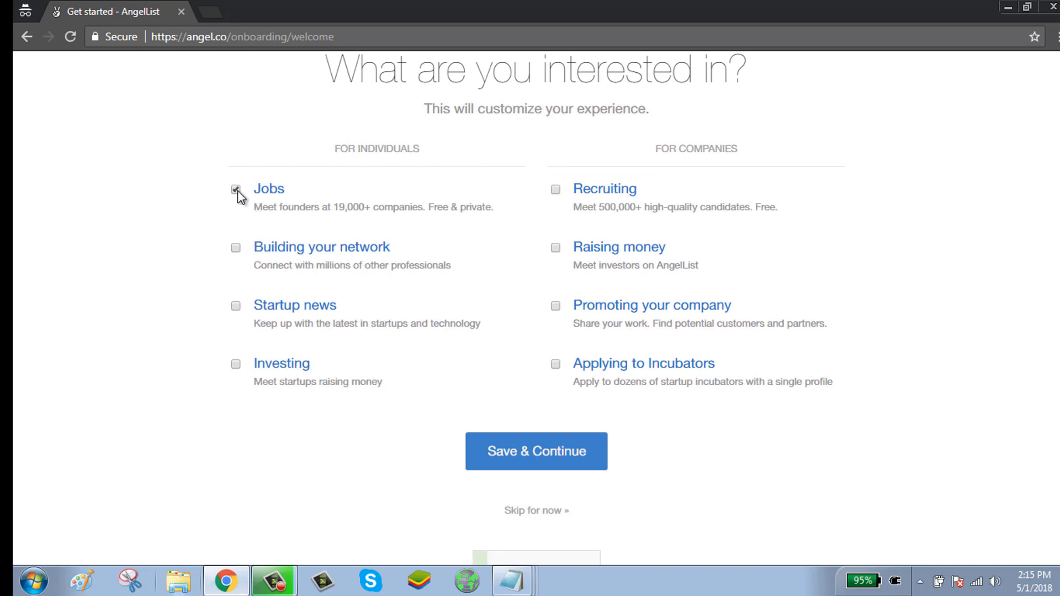
left_click(235, 246)
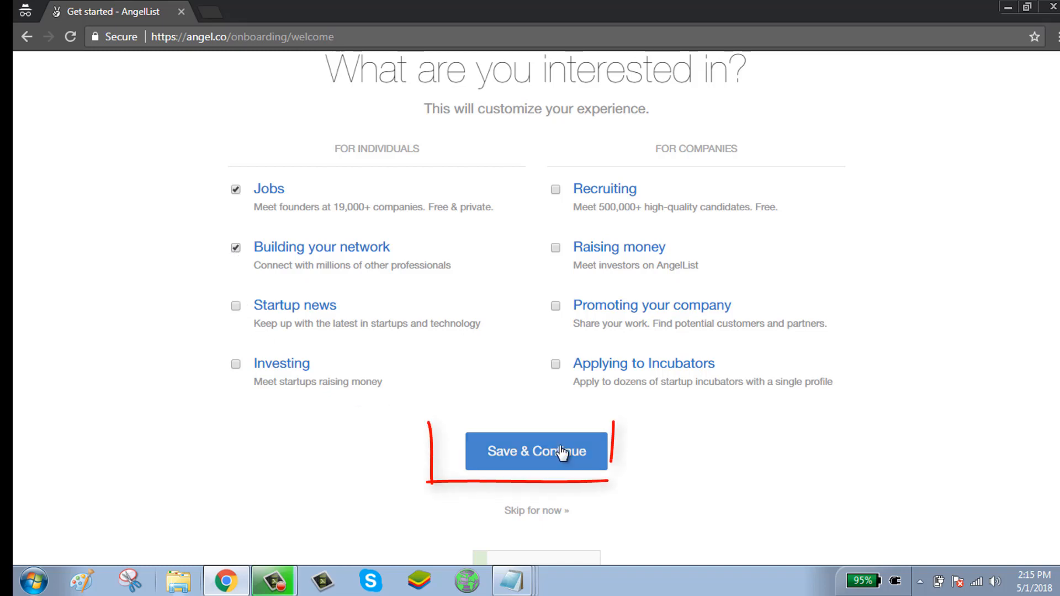
left_click(536, 451)
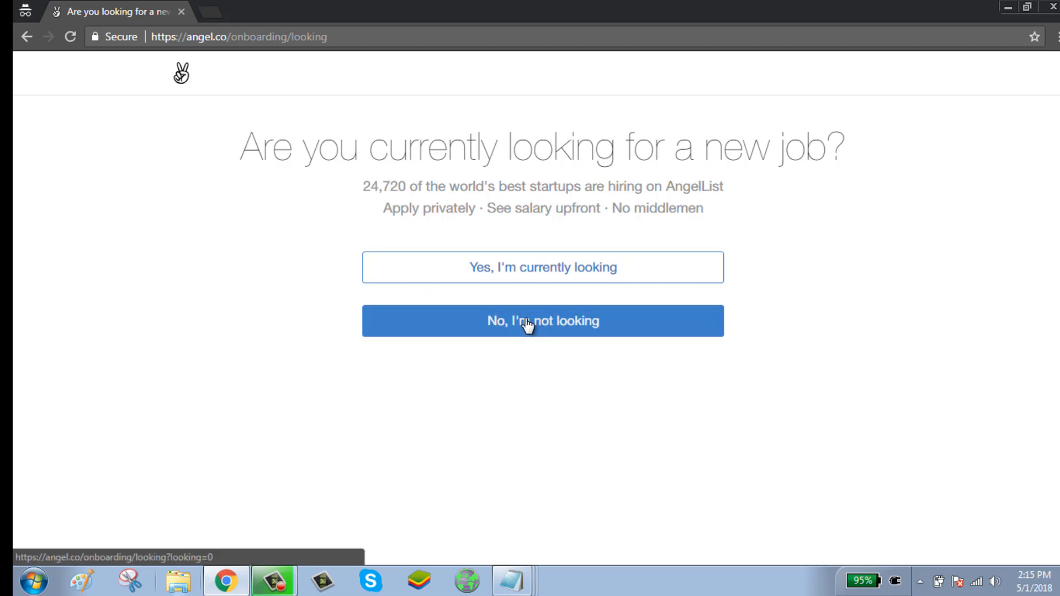
left_click(543, 320)
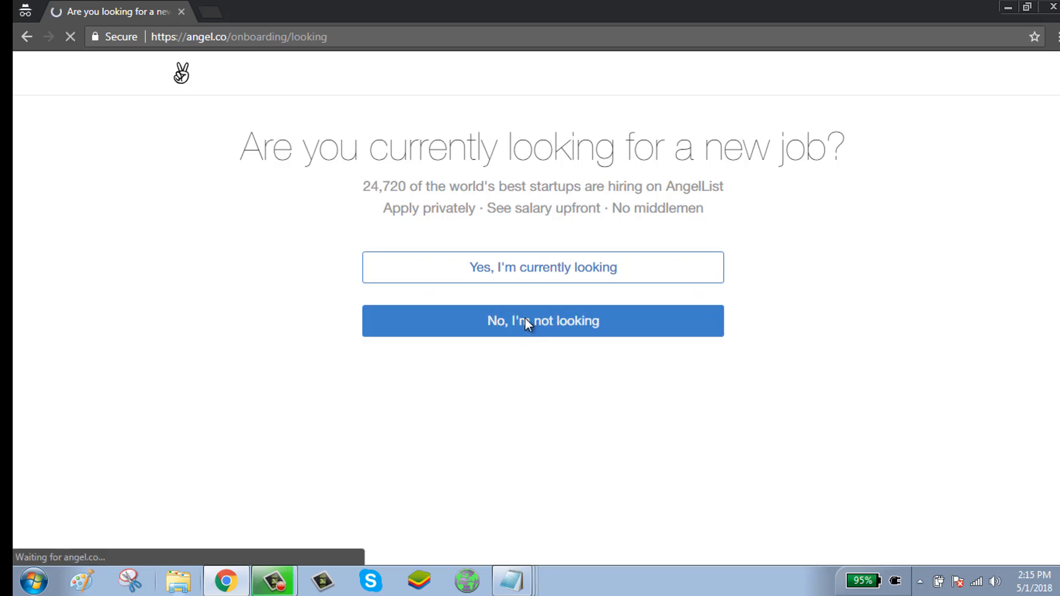
left_click(542, 320)
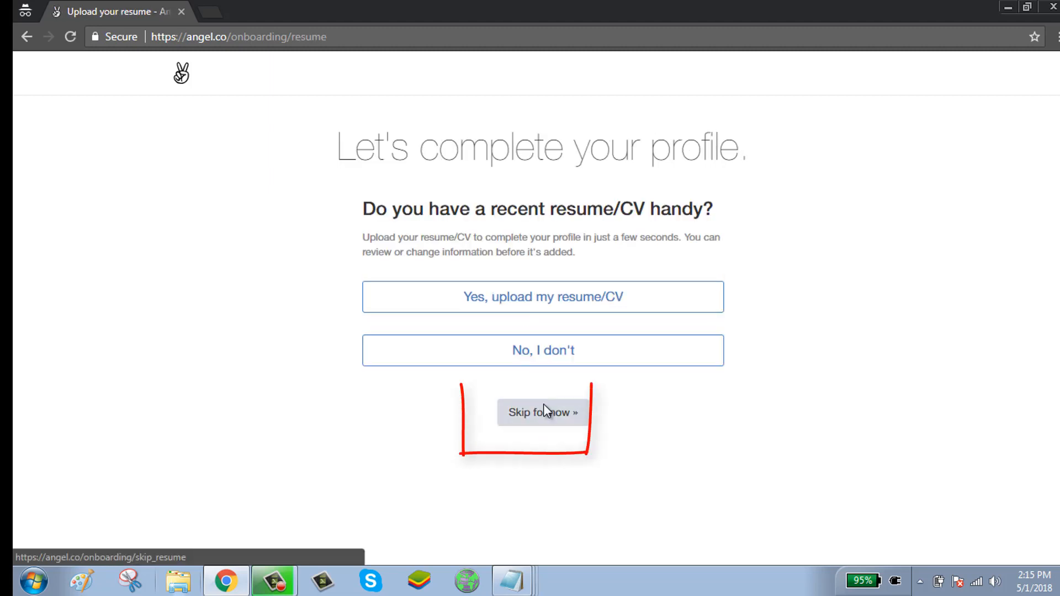
Skip the resume upload and set the current role to Marketing
left_click(542, 413)
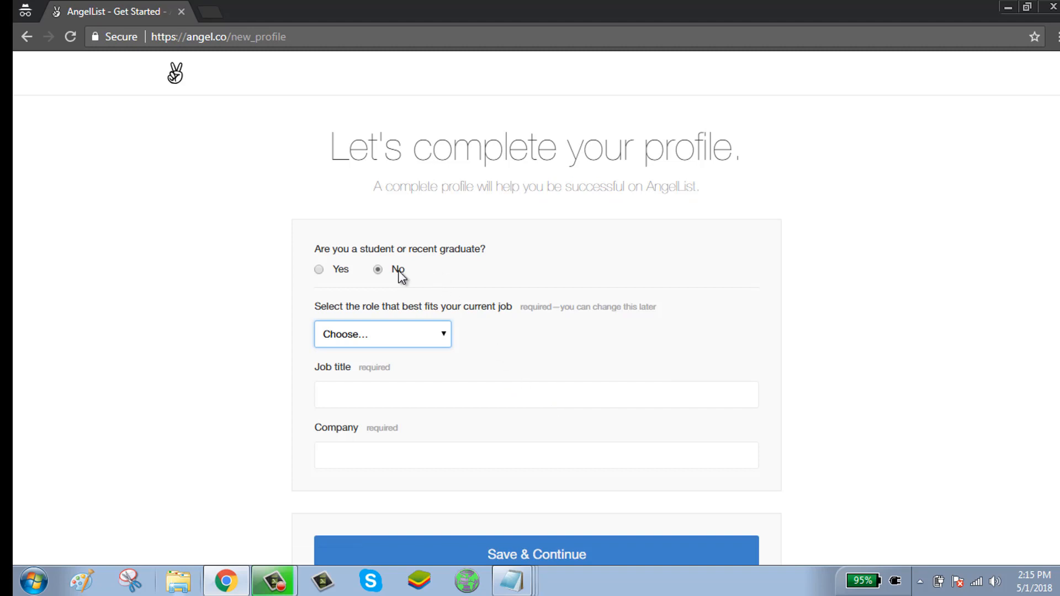
mouse_move(423, 271)
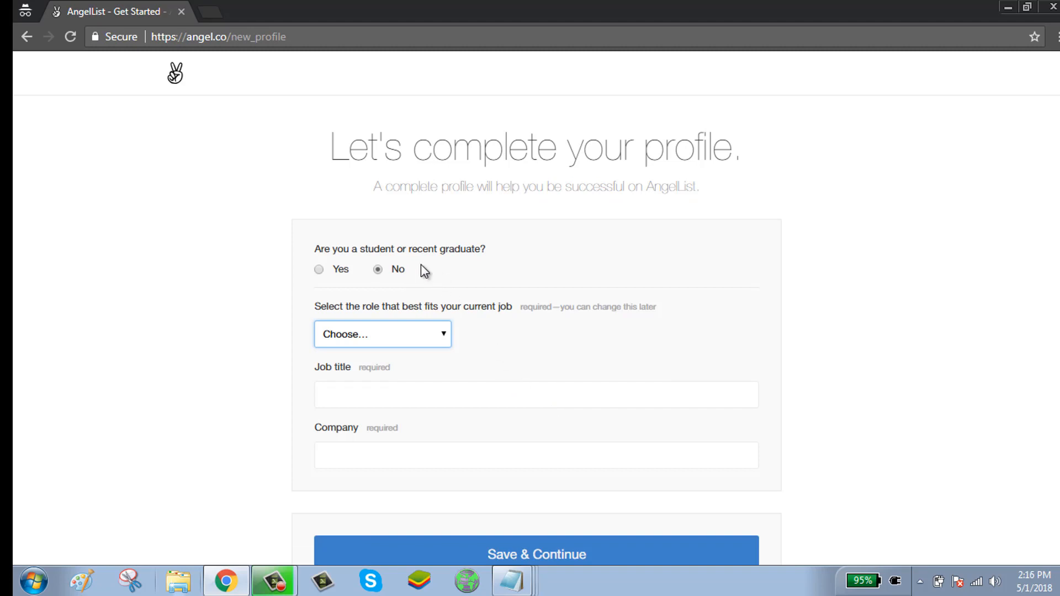
mouse_move(338, 283)
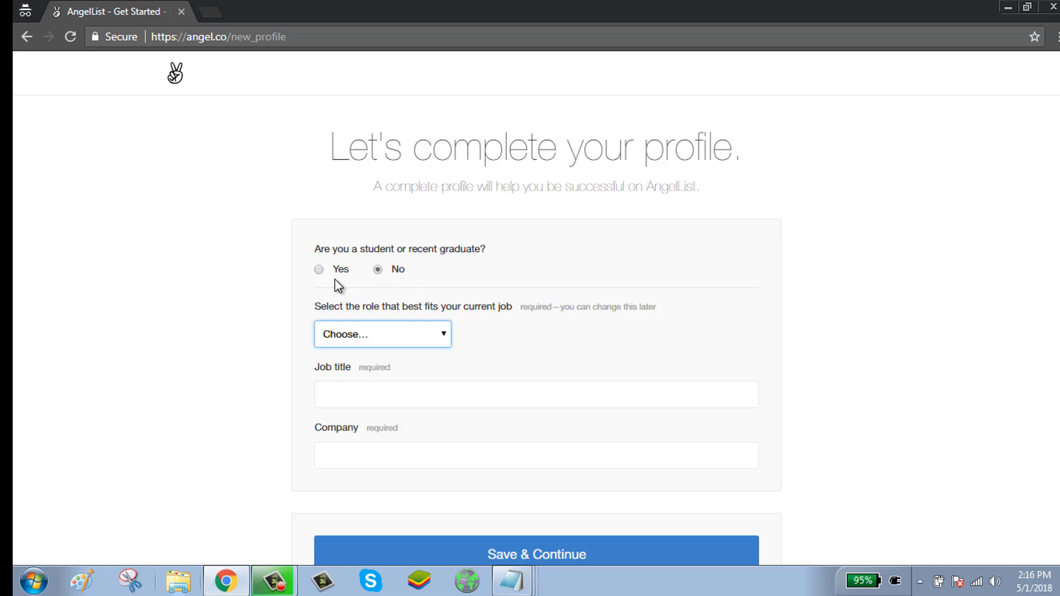
mouse_move(398, 279)
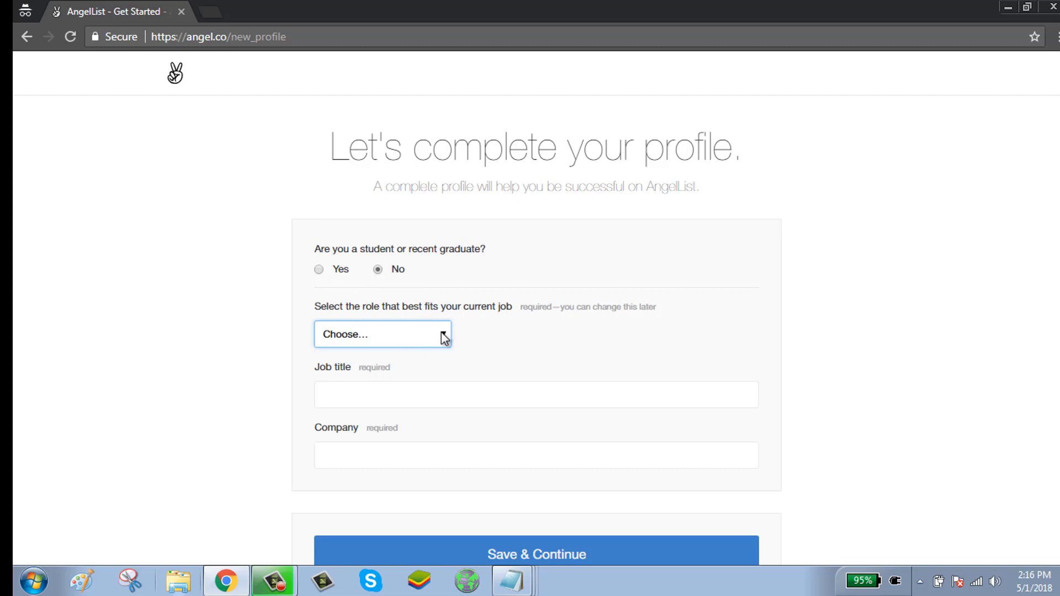
left_click(382, 334)
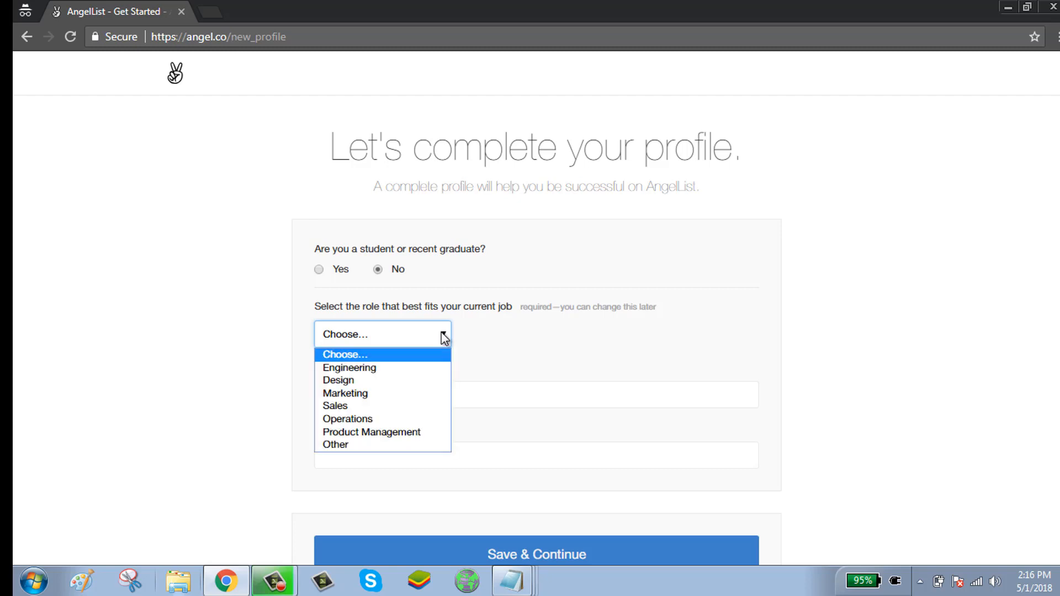
mouse_move(344, 393)
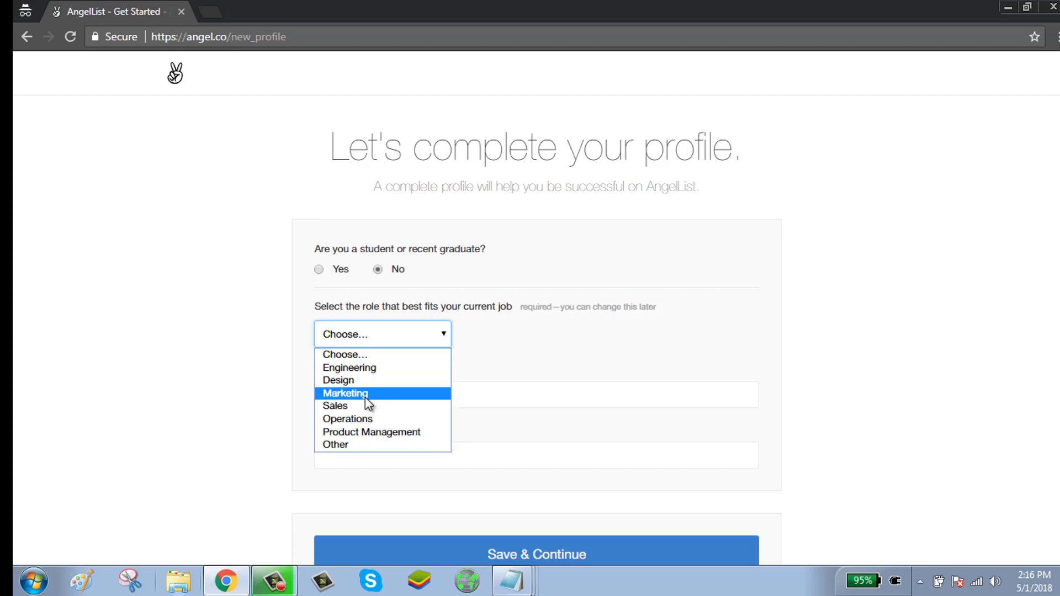
left_click(344, 393)
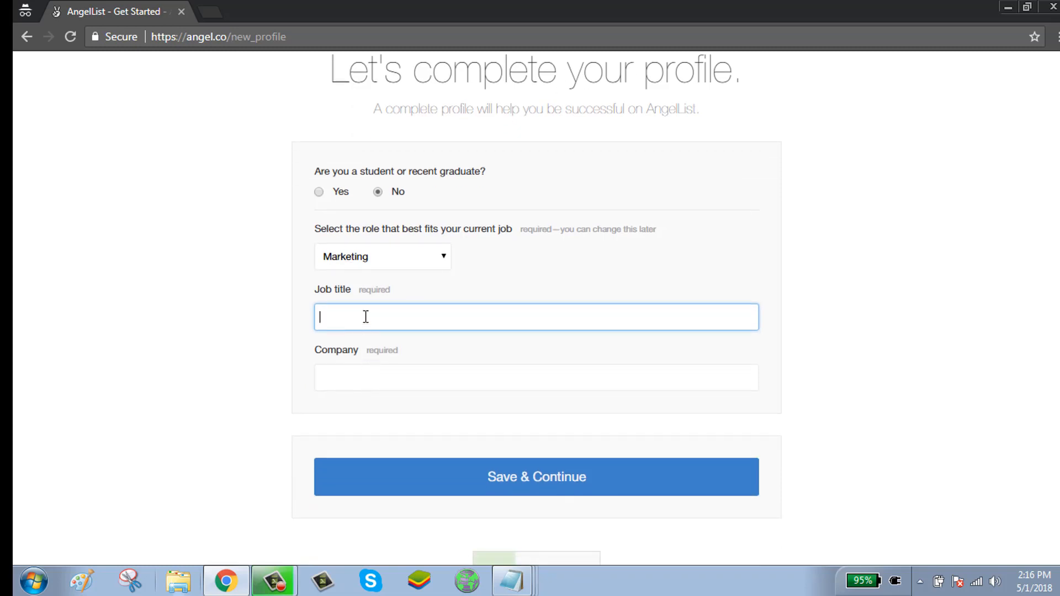
Enter Technical Lead at company Everest and save the profile details
type("t")
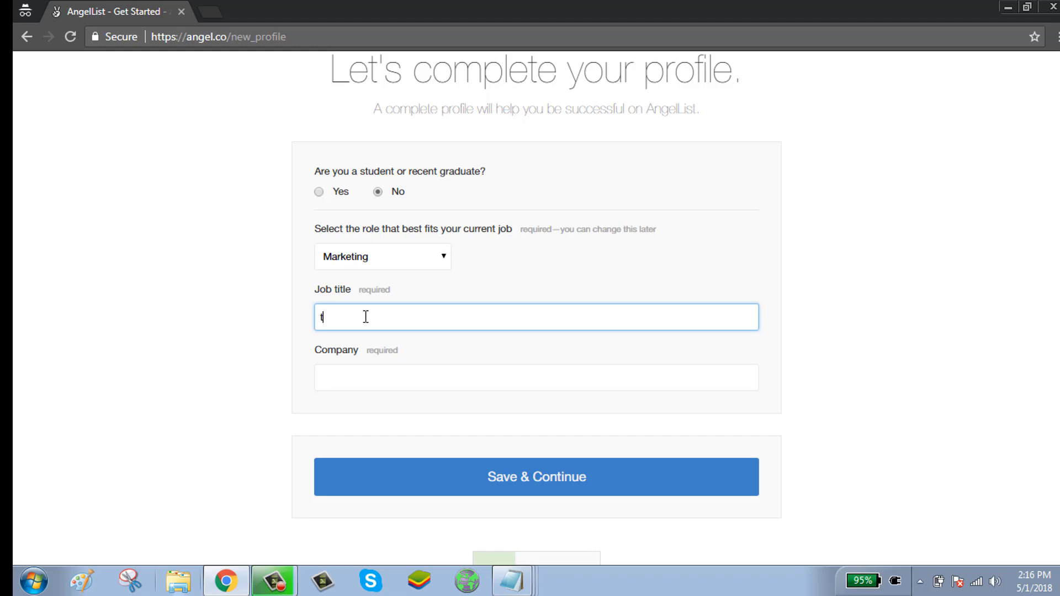
type("t")
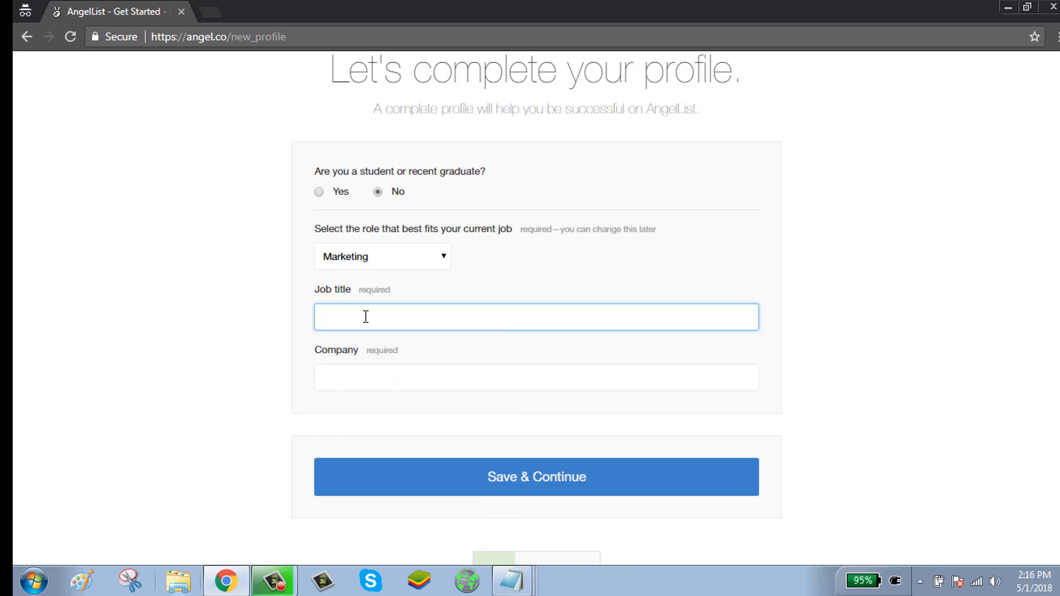
type("t")
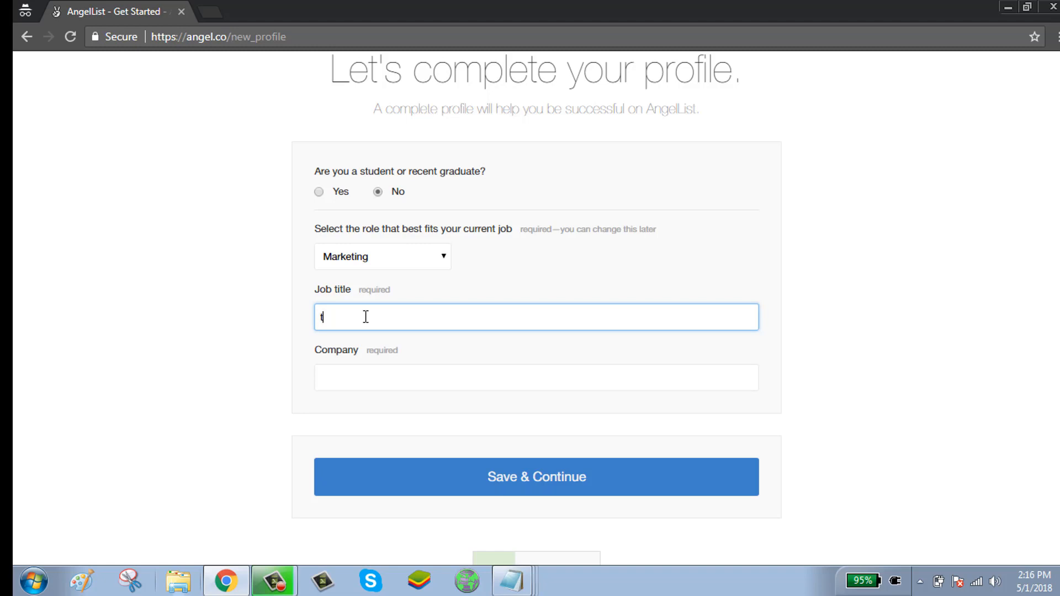
type("t")
left_click(536, 377)
type("ever")
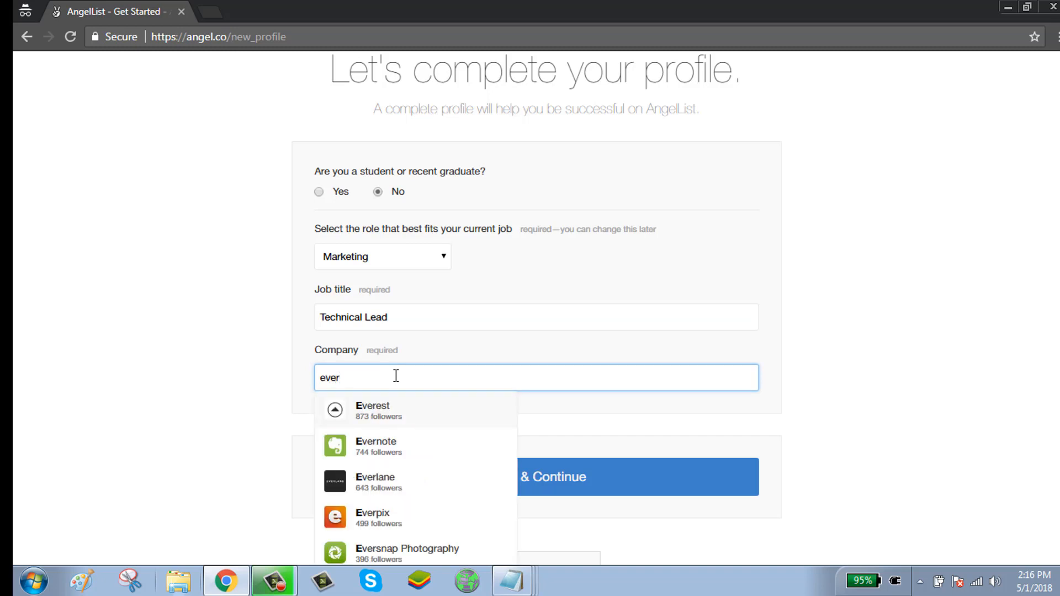
left_click(371, 411)
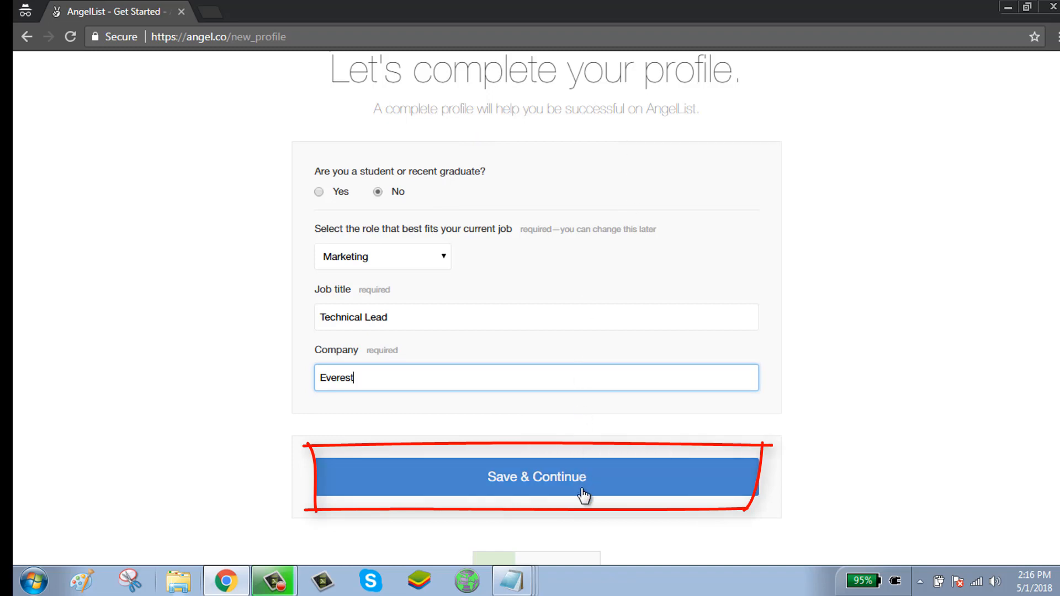
left_click(536, 476)
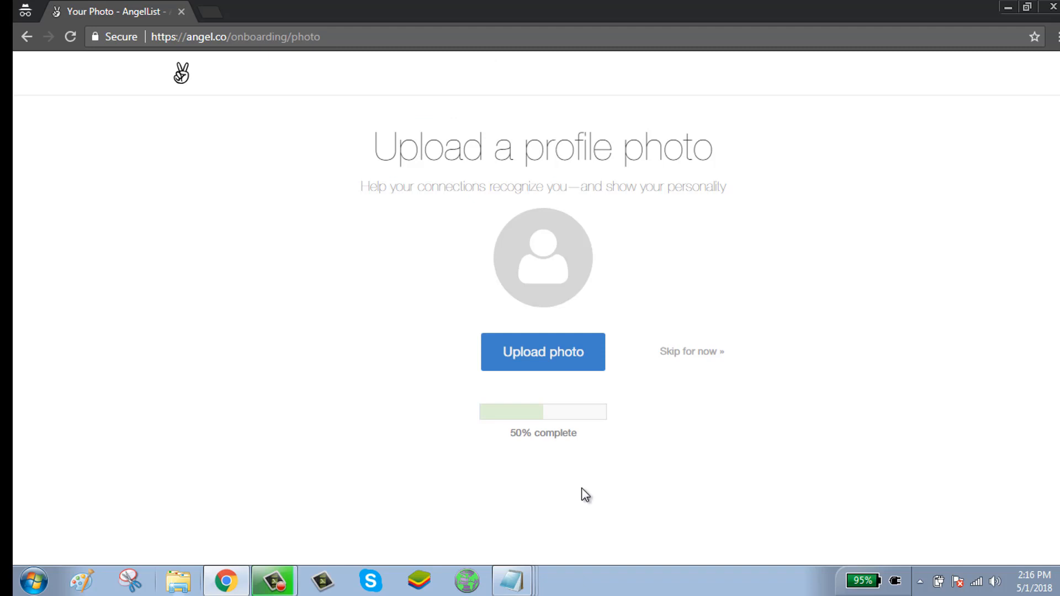
mouse_move(542, 262)
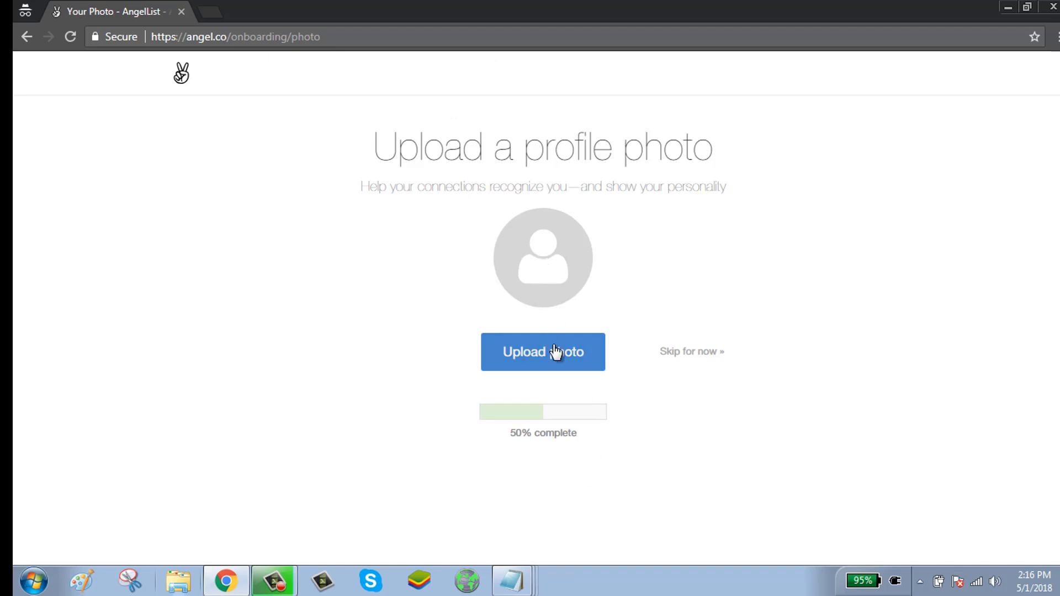
mouse_move(692, 352)
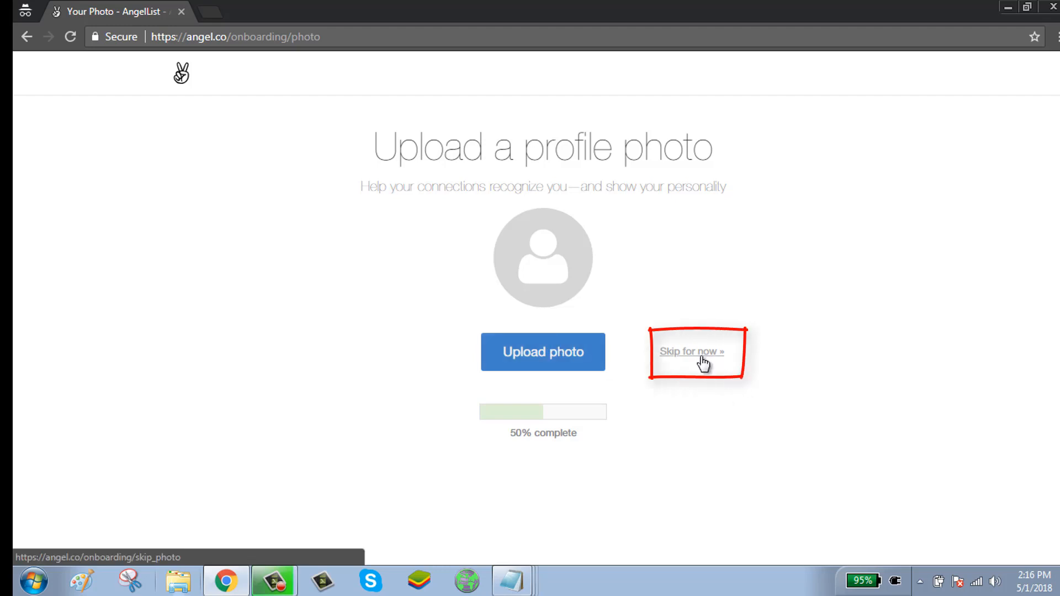
Skip the profile photo, enter the mini-resume 'Technical Lead at Everest', and continue to the feed
left_click(691, 351)
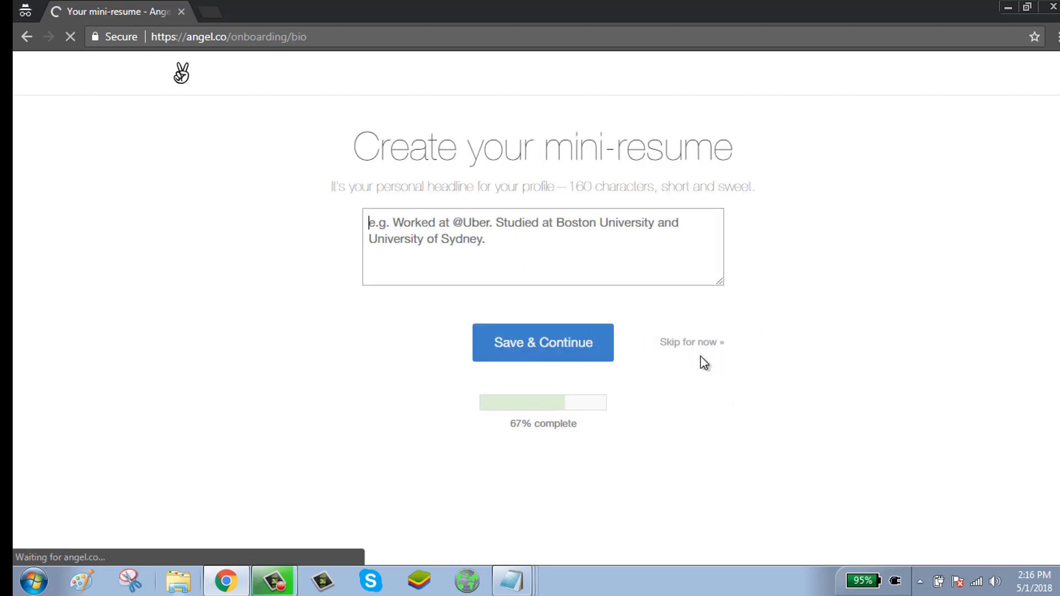
type("Technical Lead at Everest")
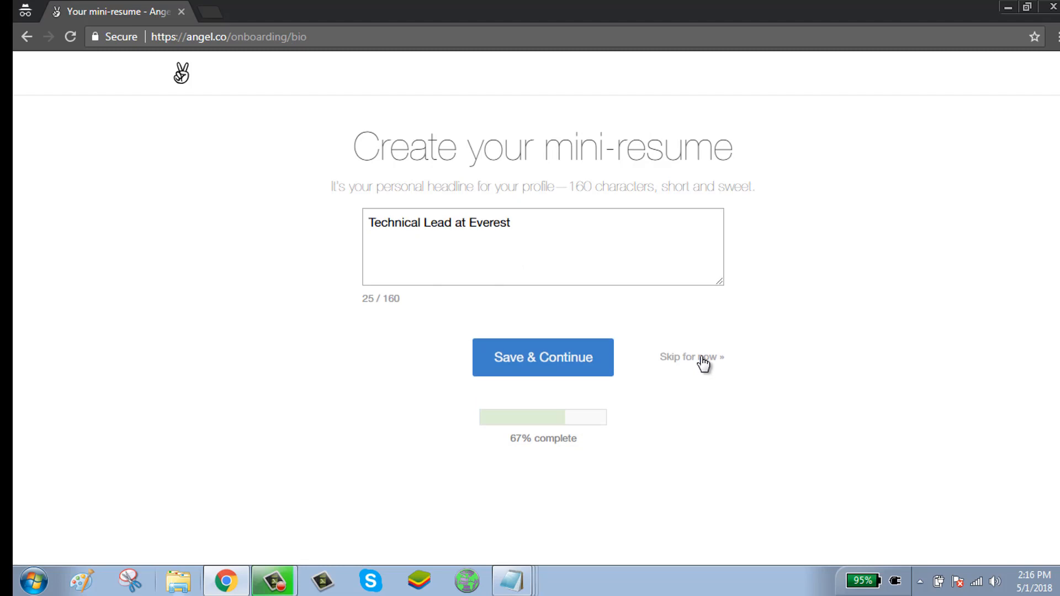
left_click(688, 357)
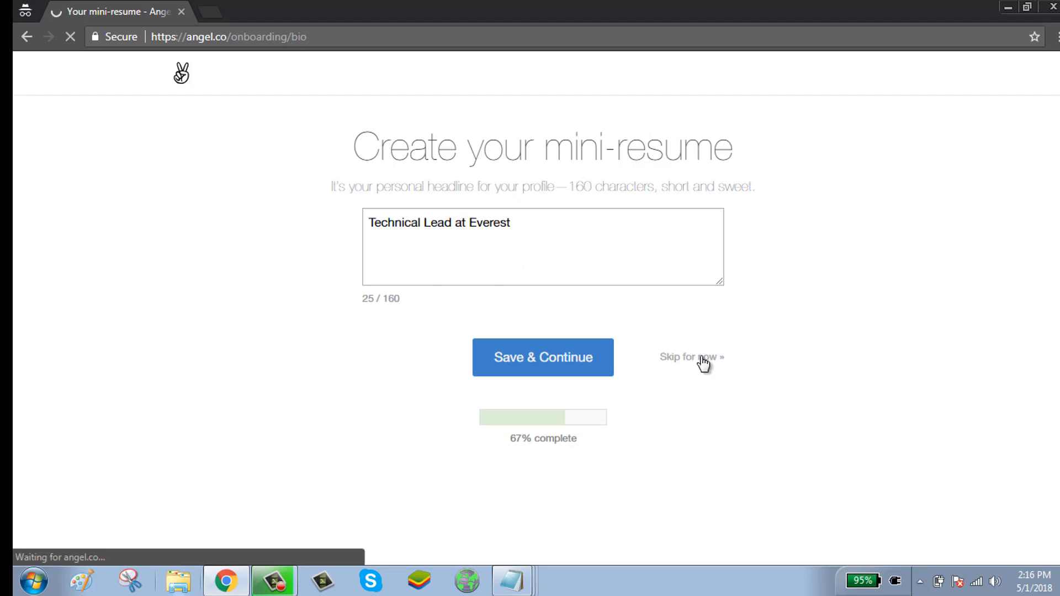
left_click(686, 357)
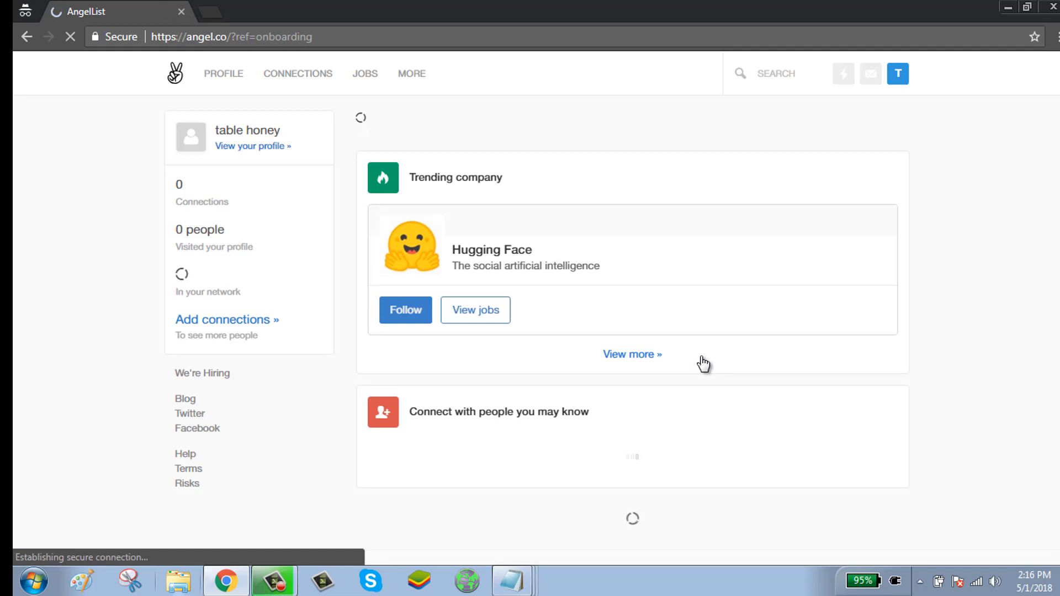